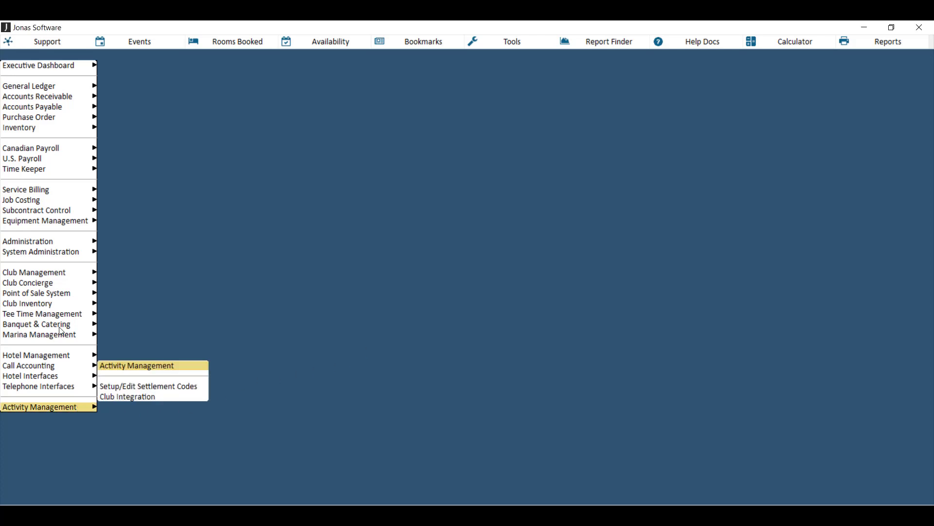
mouse_move(157, 386)
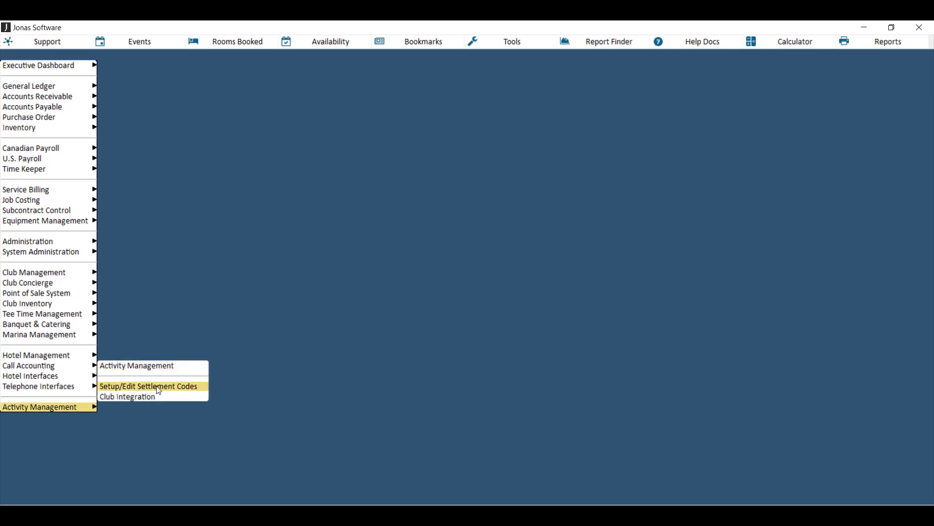
Open Setup/Edit Settlement Codes to list the CASH and MC auto-settlement codes
click(148, 386)
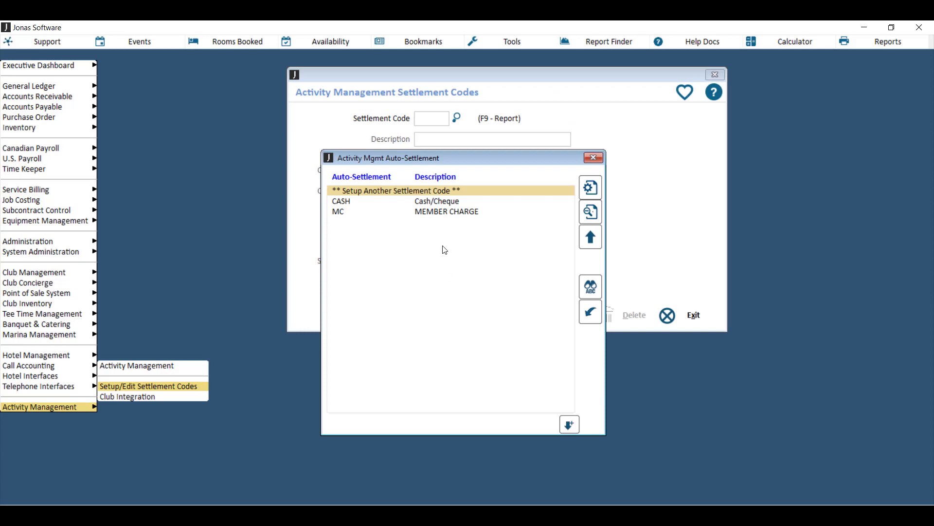
mouse_move(428, 245)
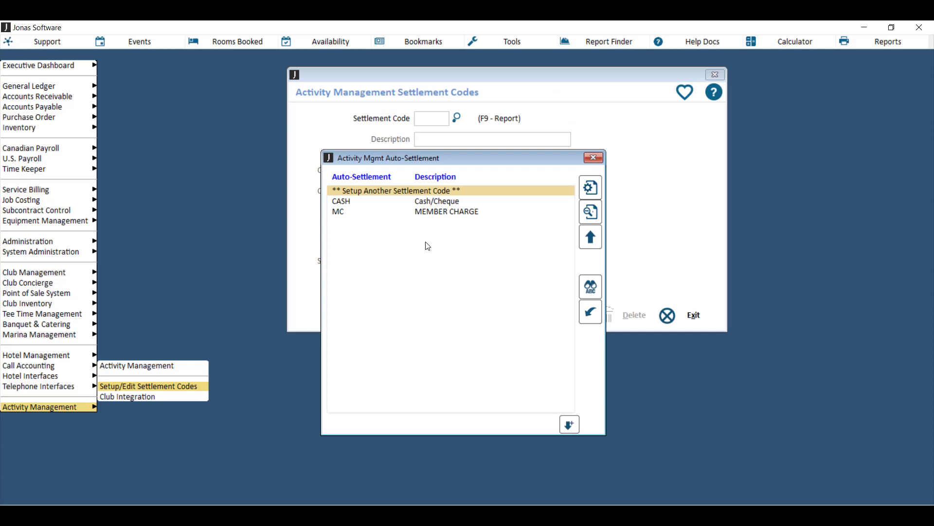
mouse_move(368, 235)
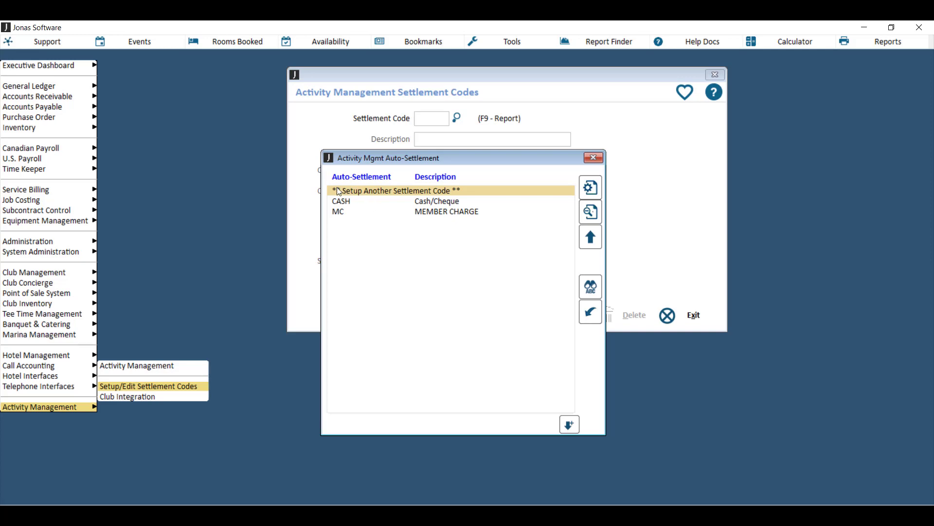
mouse_move(431, 196)
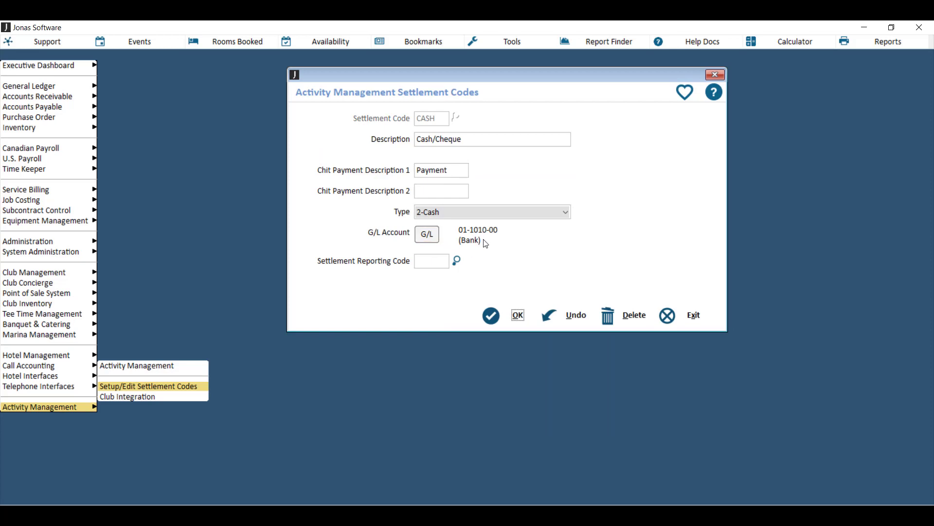
mouse_move(485, 249)
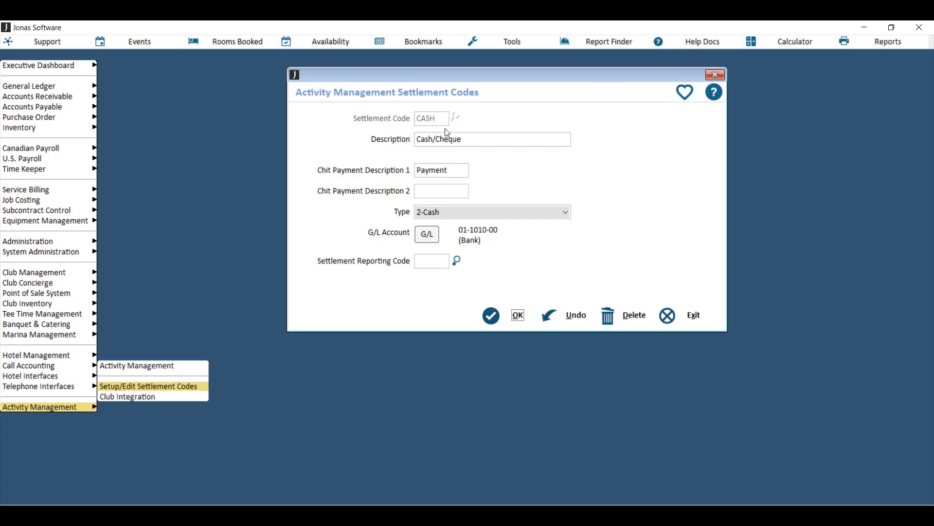
mouse_move(433, 125)
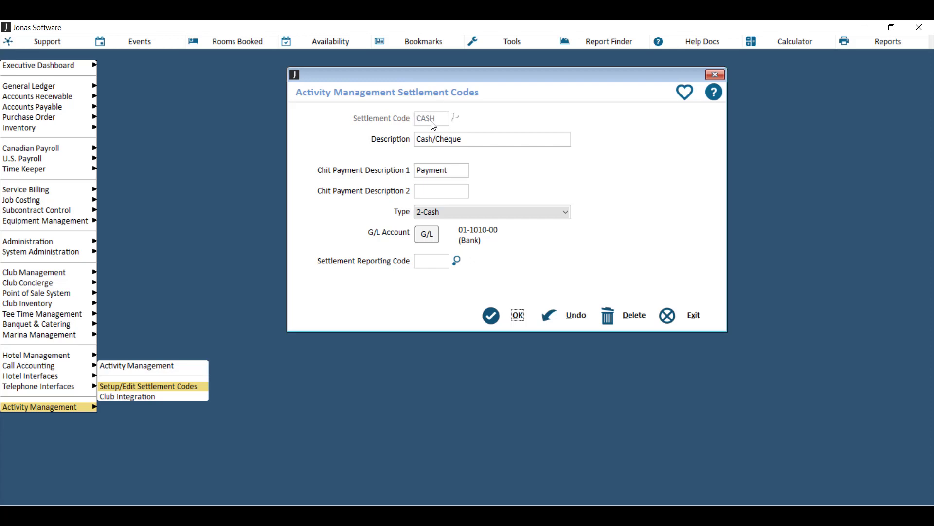
mouse_move(469, 149)
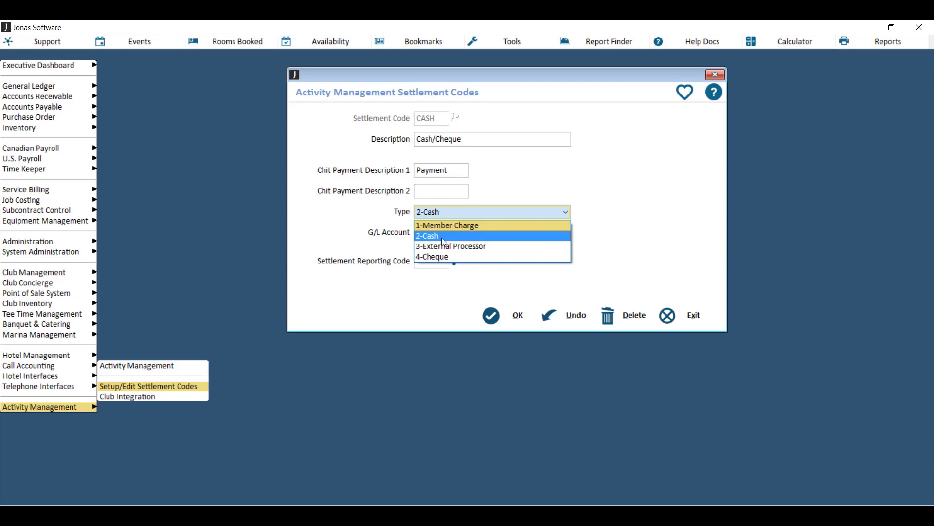
mouse_move(470, 250)
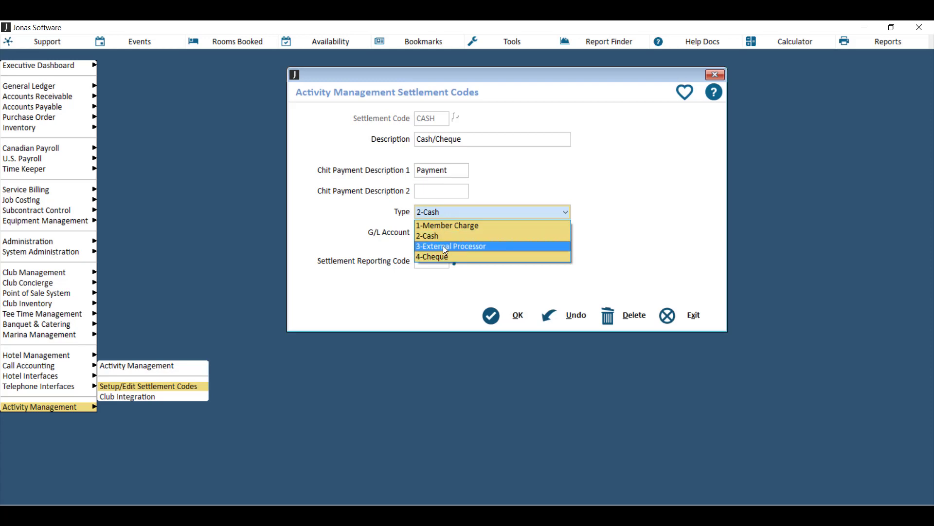
click(427, 235)
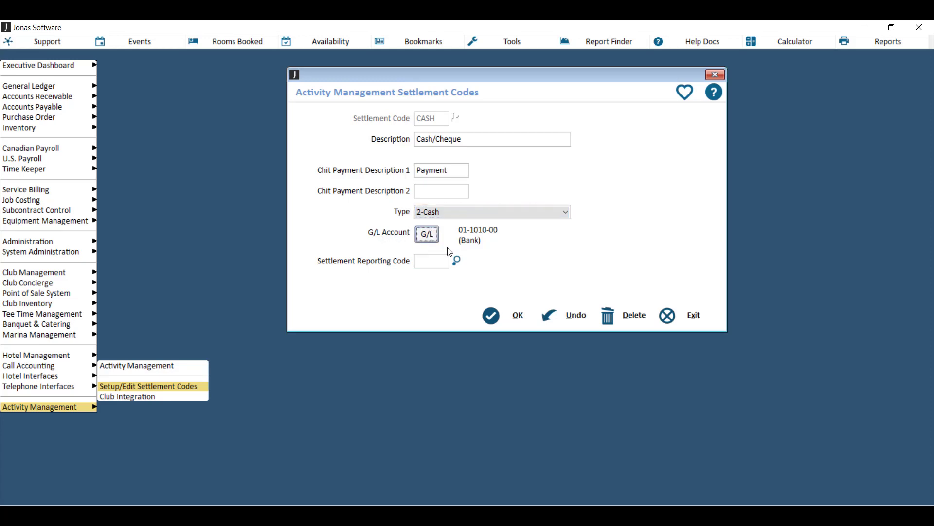
mouse_move(457, 249)
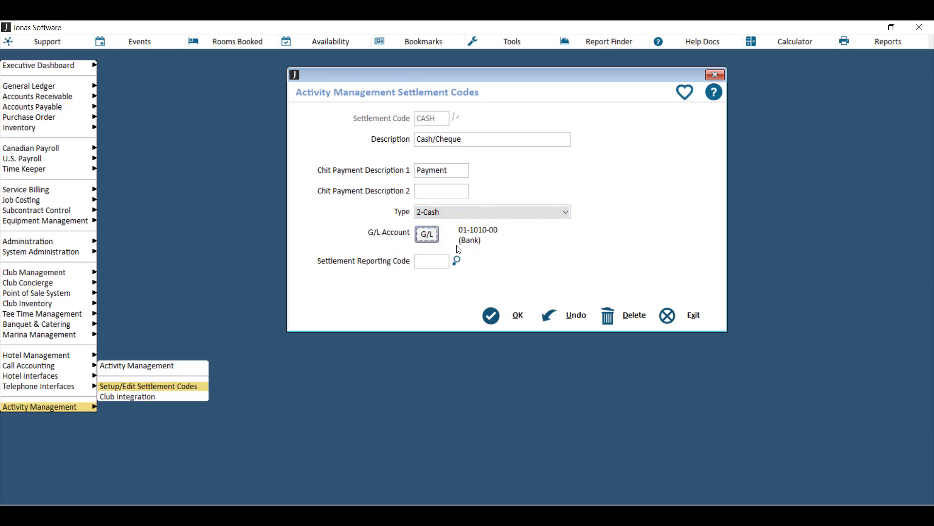
mouse_move(466, 245)
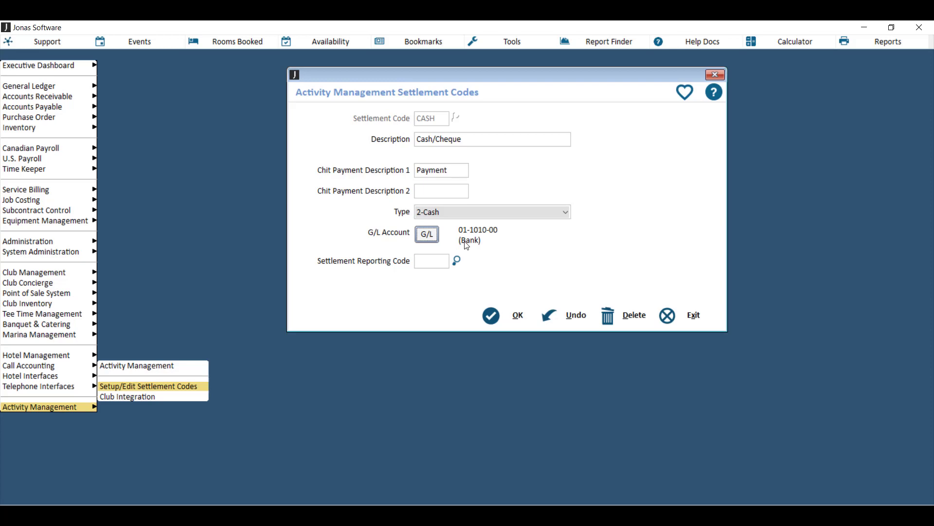
mouse_move(457, 236)
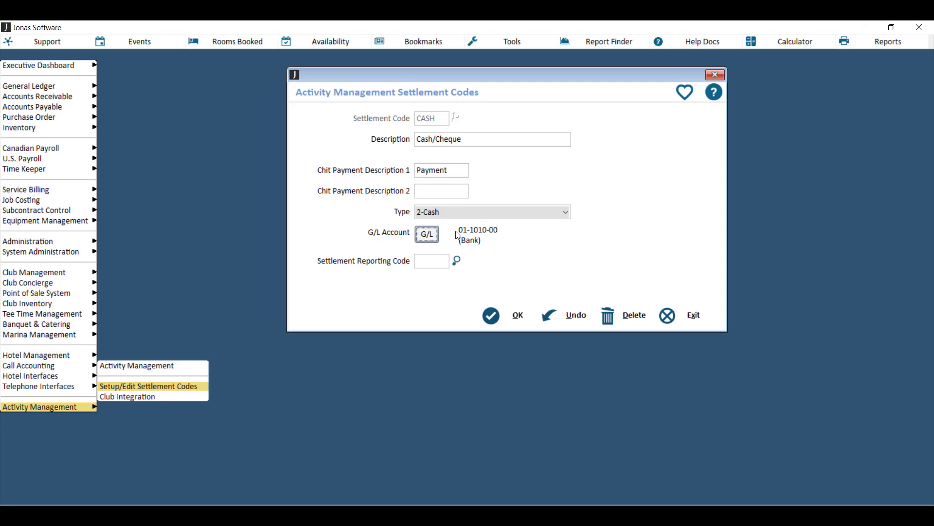
mouse_move(438, 274)
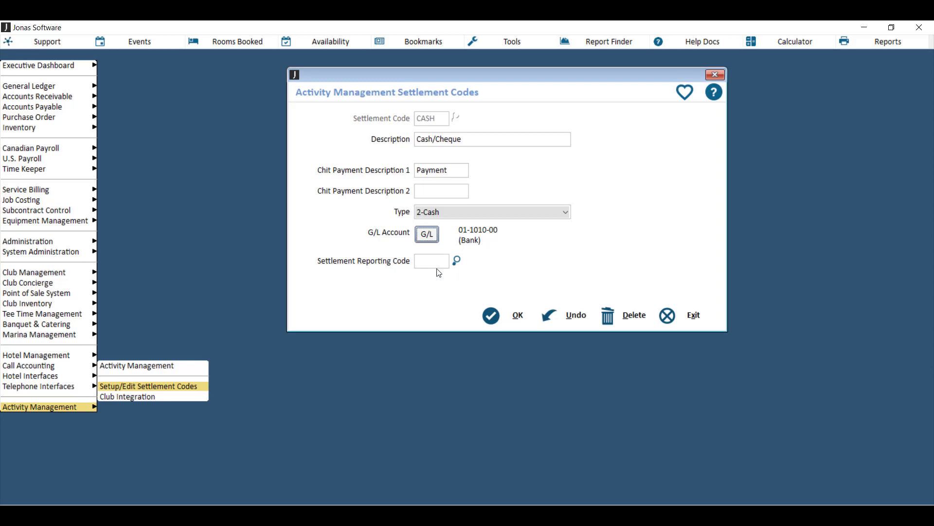
click(430, 260)
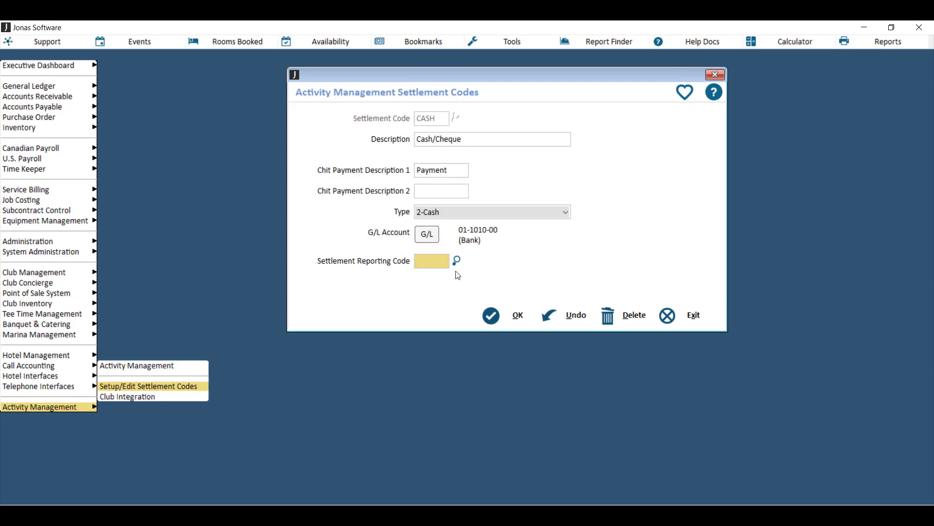
mouse_move(331, 98)
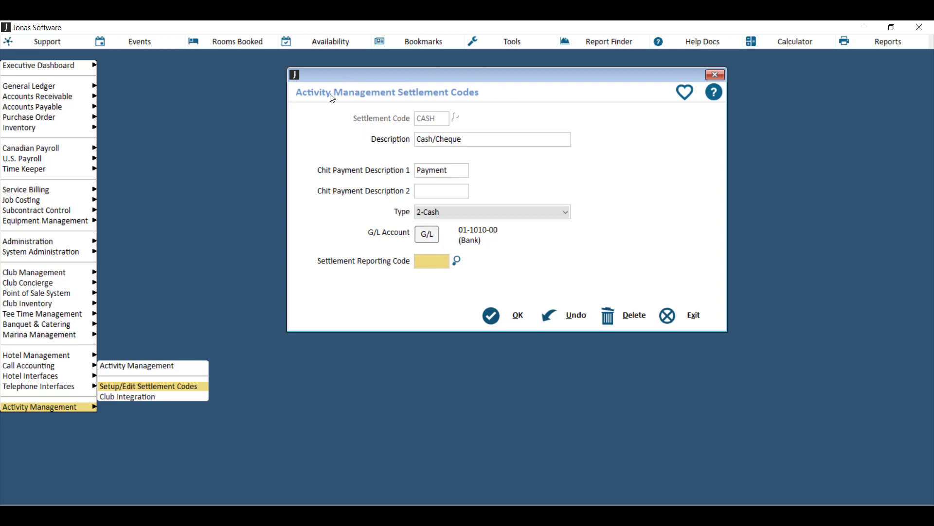
mouse_move(349, 284)
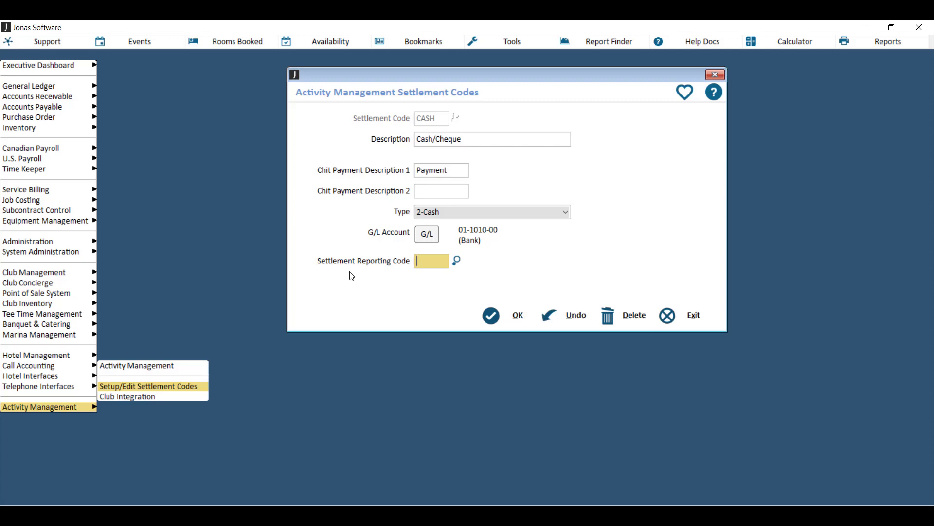
mouse_move(465, 321)
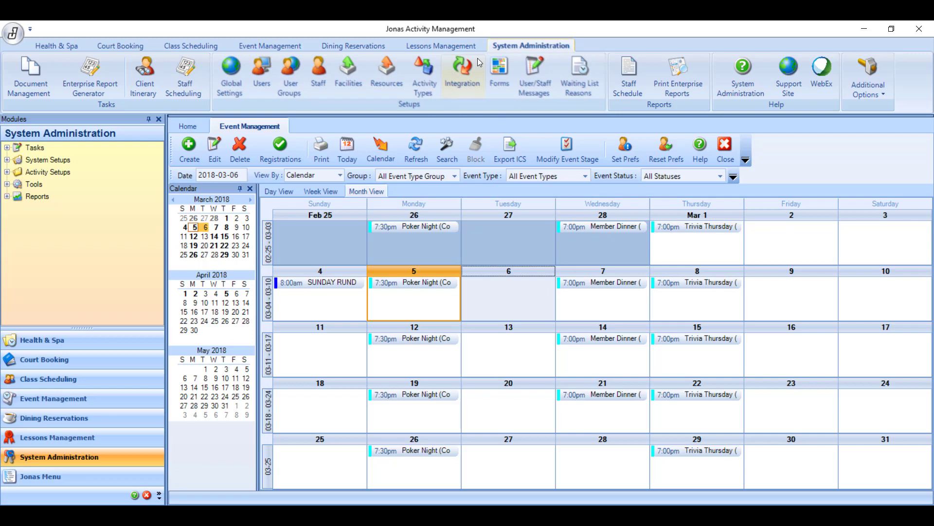
Review the Integration settings linking events, dining, spa and lessons to Jonas
click(463, 71)
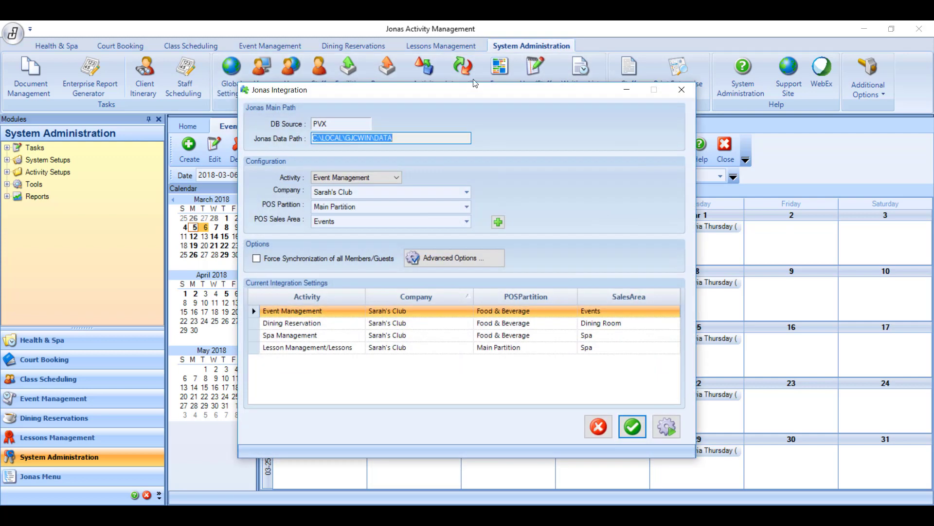
mouse_move(666, 427)
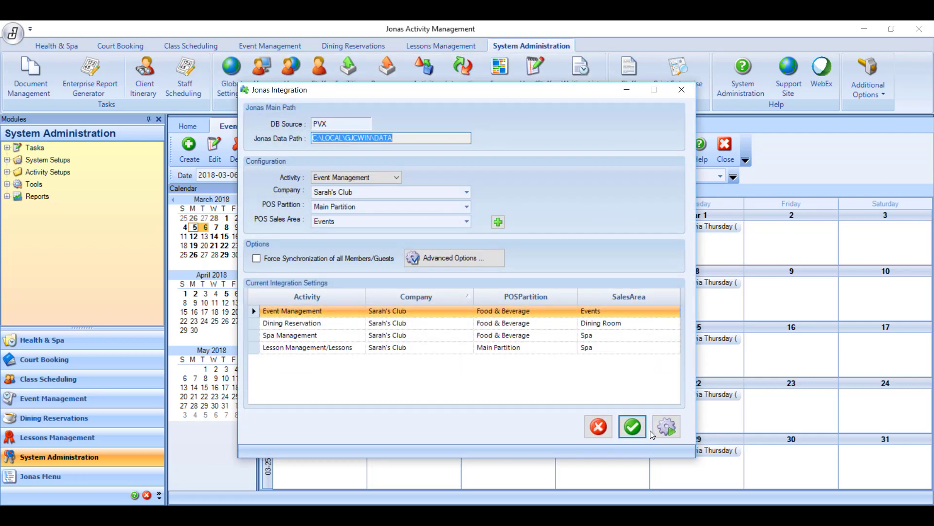
mouse_move(666, 426)
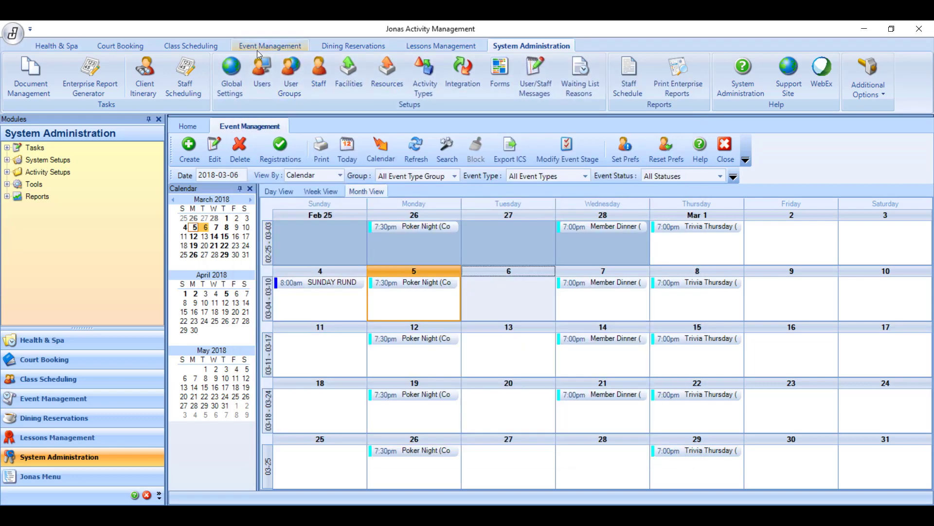
View the event deposit, payment and suspense accounts under Event Settings' G/L Integration
click(269, 46)
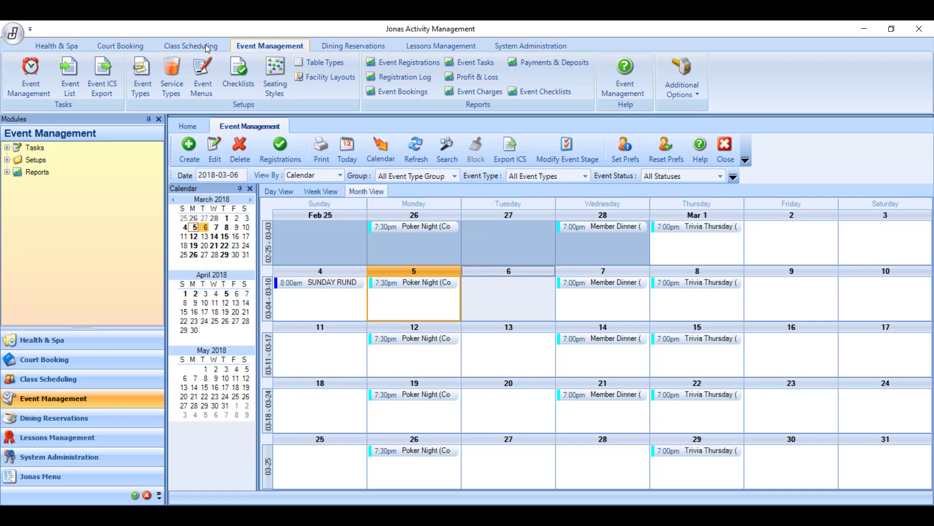
mouse_move(261, 57)
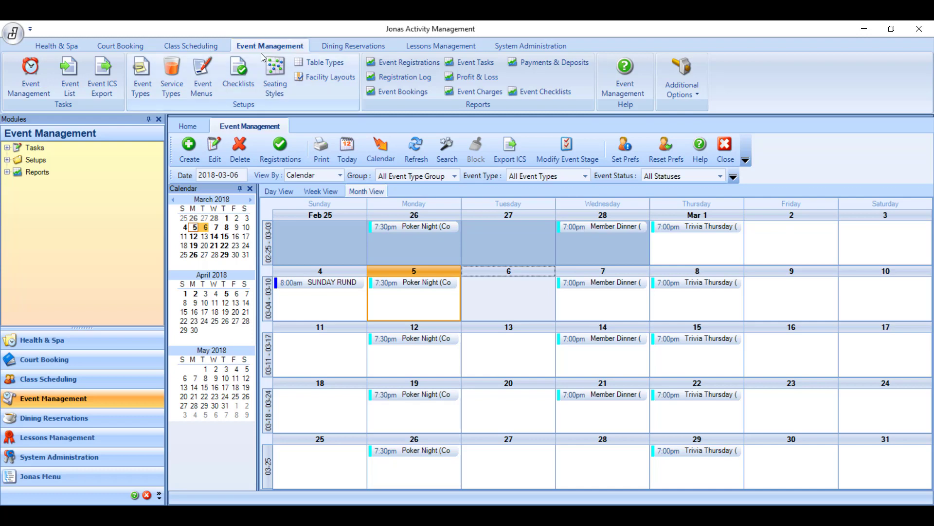
mouse_move(682, 78)
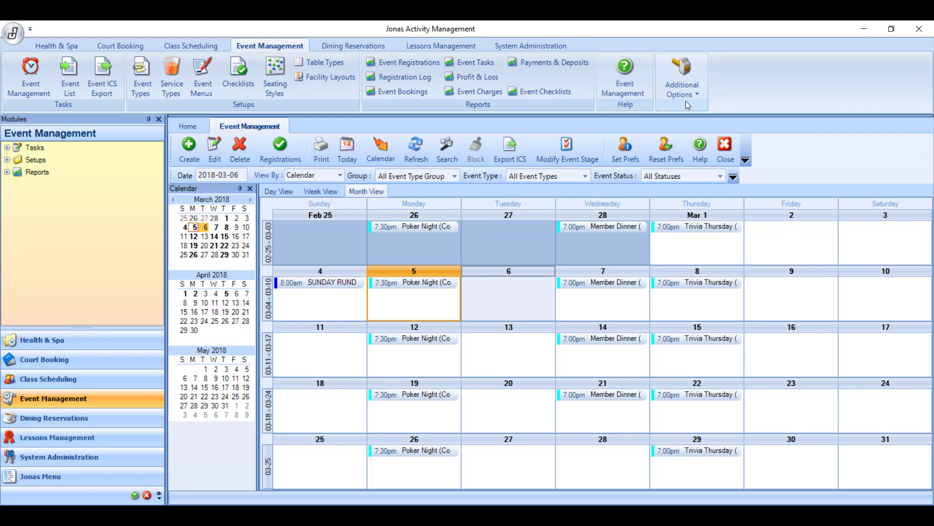
click(681, 78)
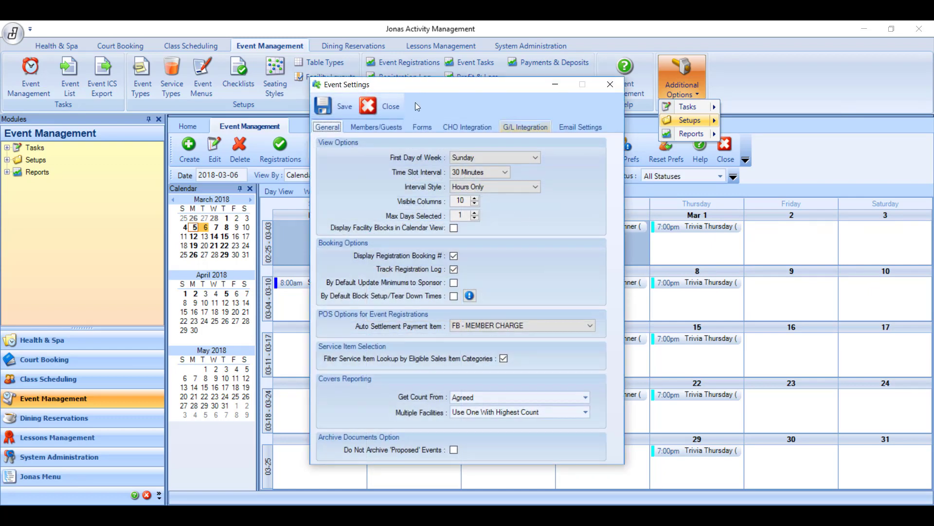
click(525, 127)
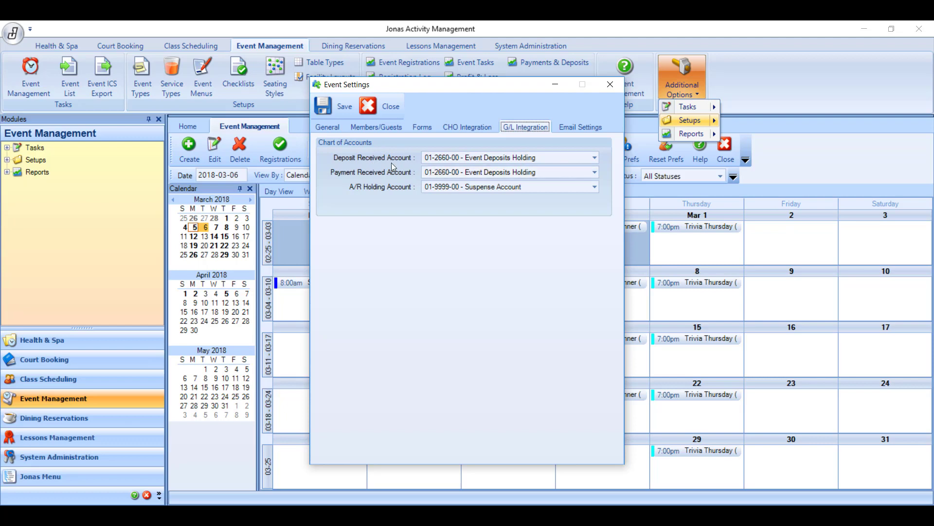
mouse_move(345, 176)
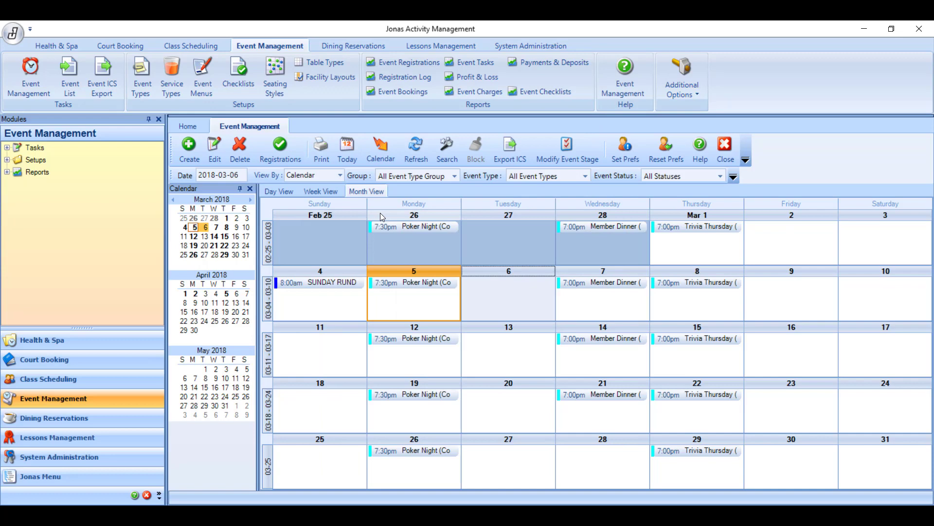
mouse_move(188, 221)
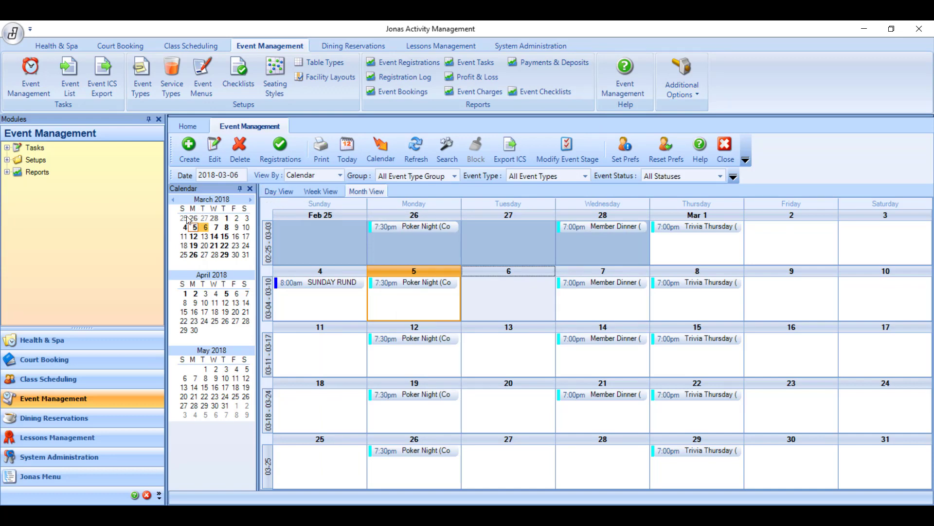
click(192, 218)
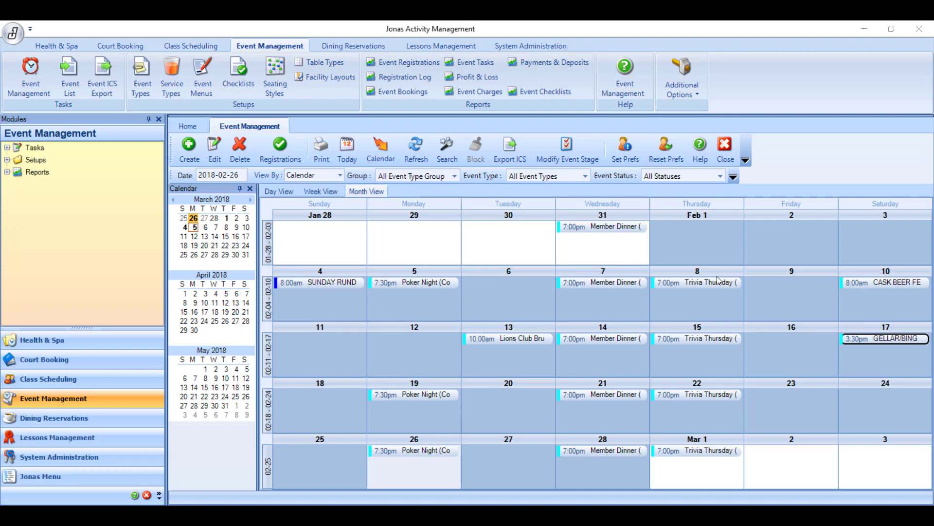
double_click(884, 338)
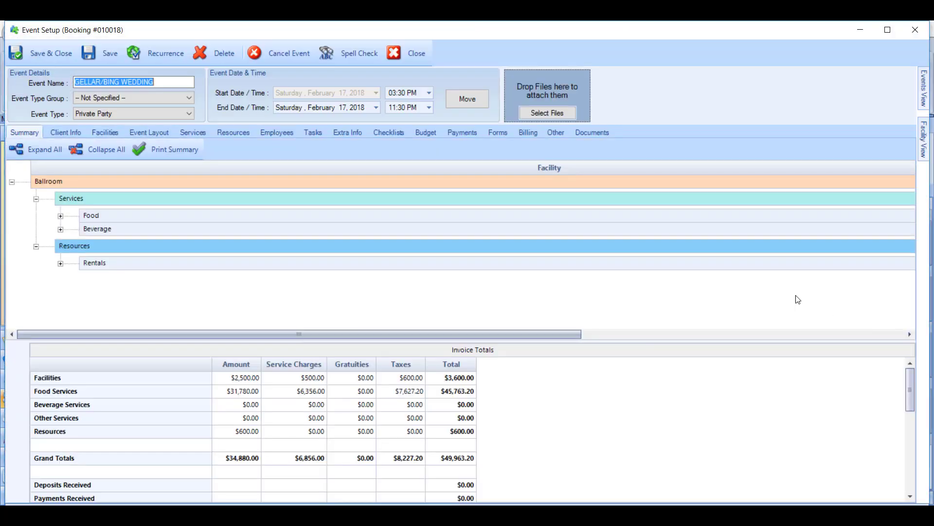
Enter a 2018-02-23 Cash/Cheque Payment of 5000 with reference 12546
click(462, 132)
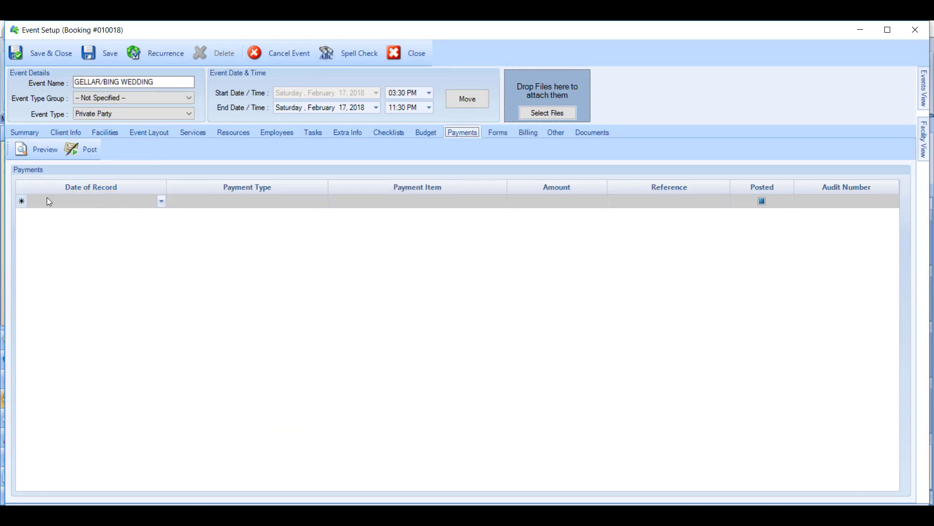
click(161, 201)
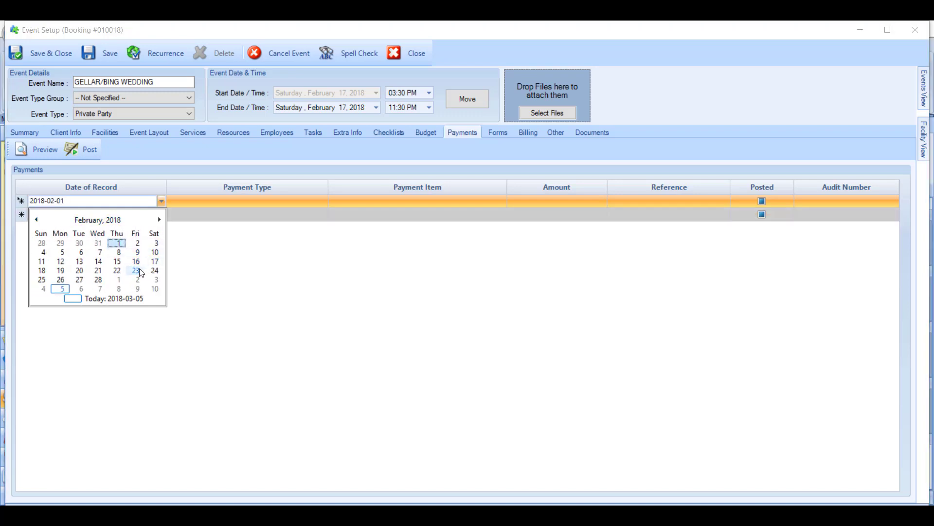
click(134, 270)
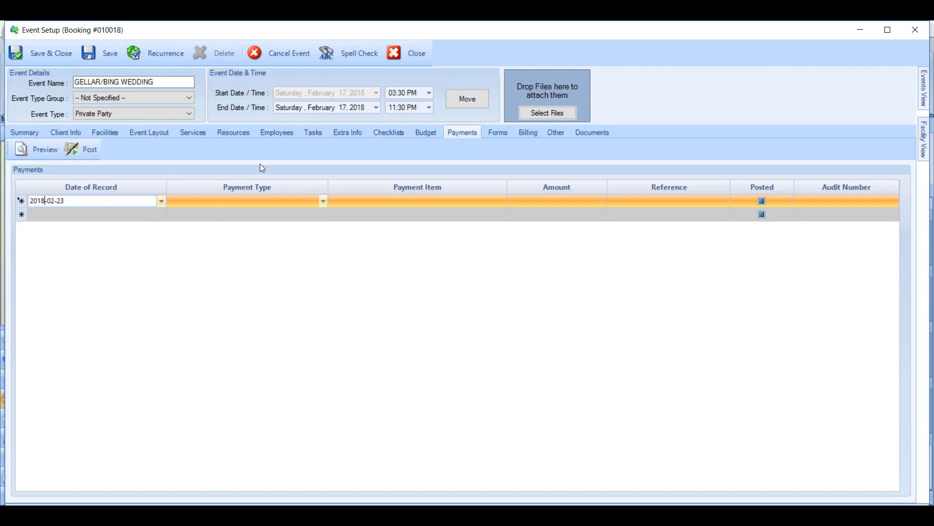
click(323, 201)
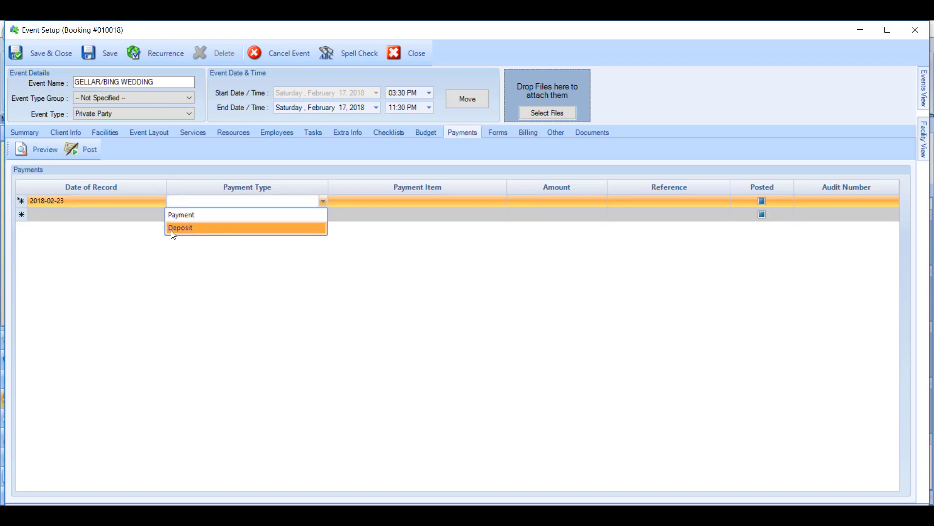
mouse_move(181, 233)
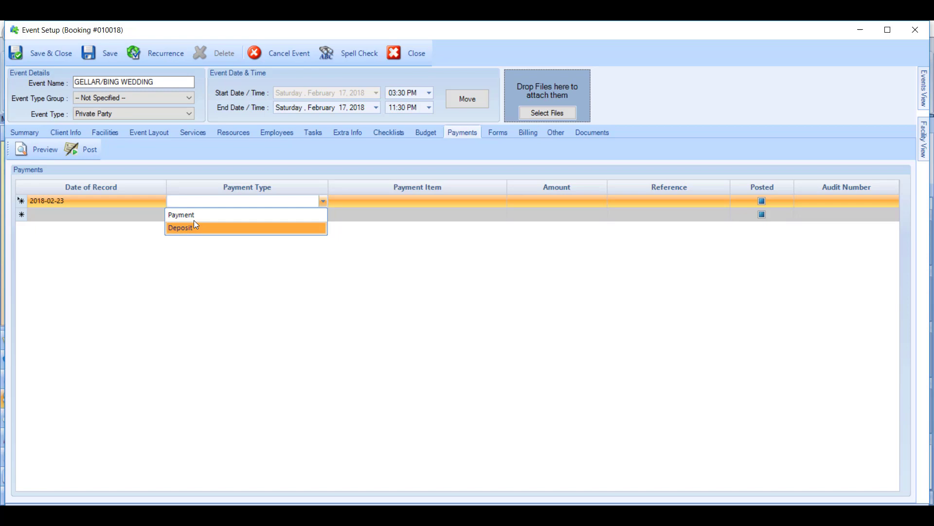
click(181, 214)
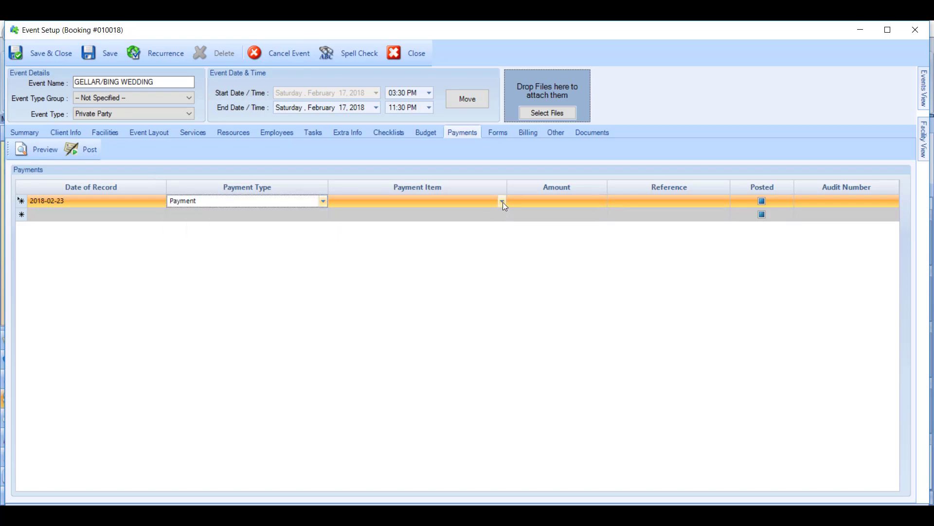
click(501, 201)
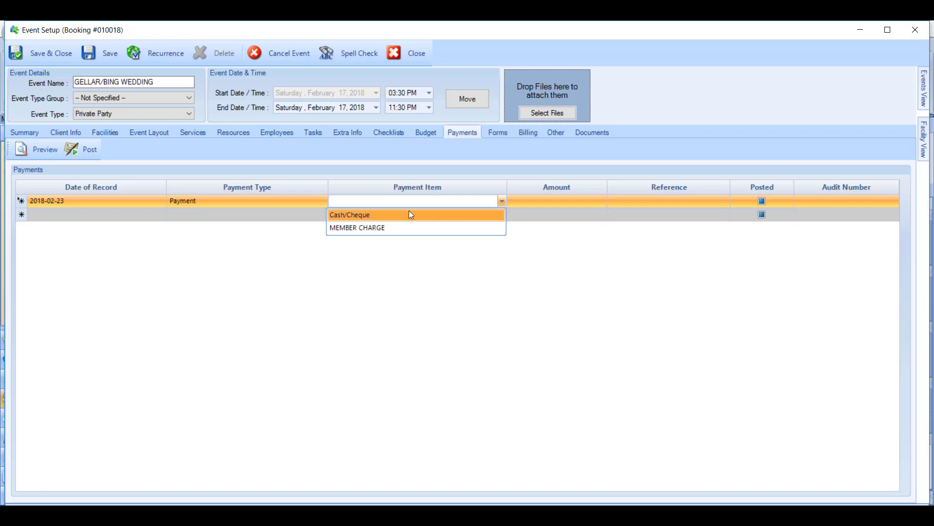
mouse_move(407, 231)
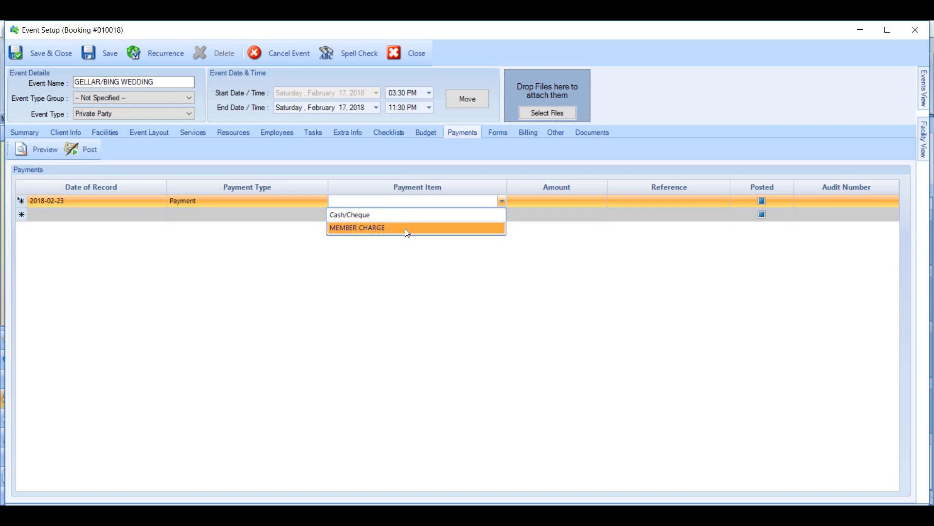
click(349, 215)
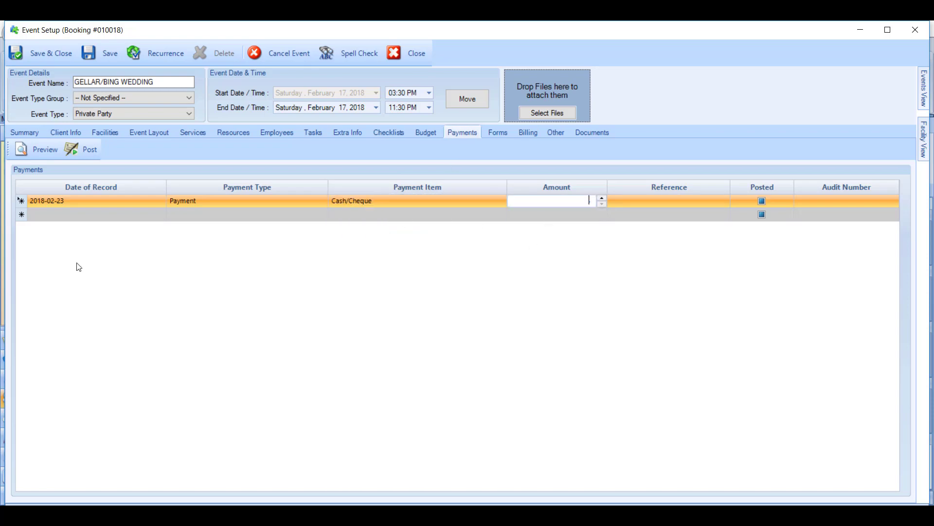
text(5000)
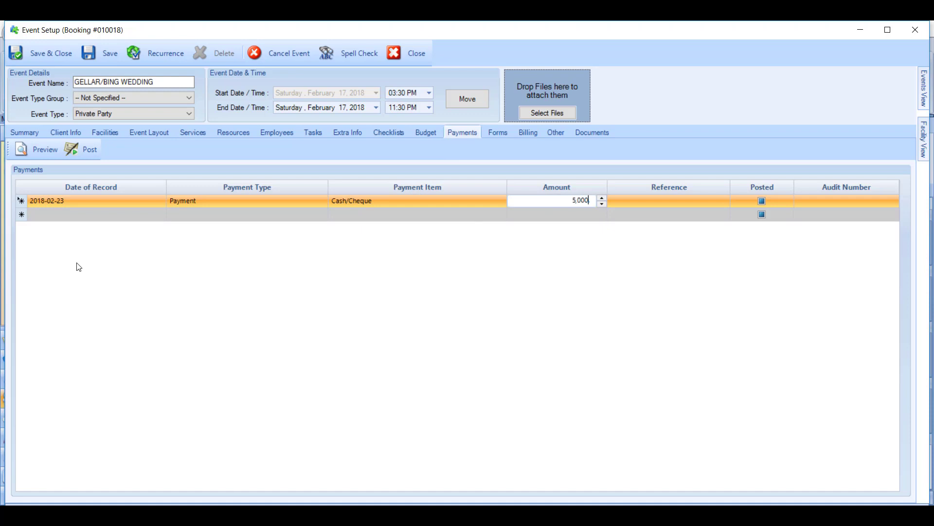
click(669, 200)
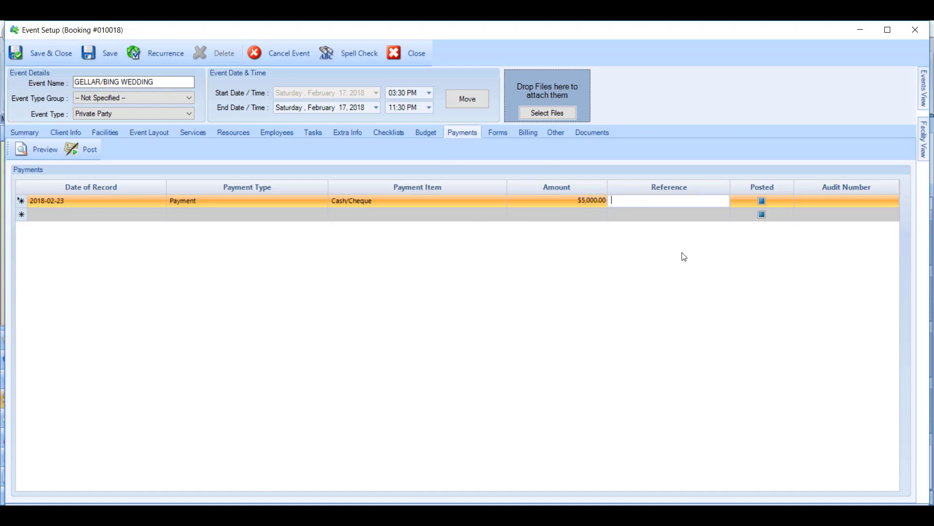
mouse_move(680, 253)
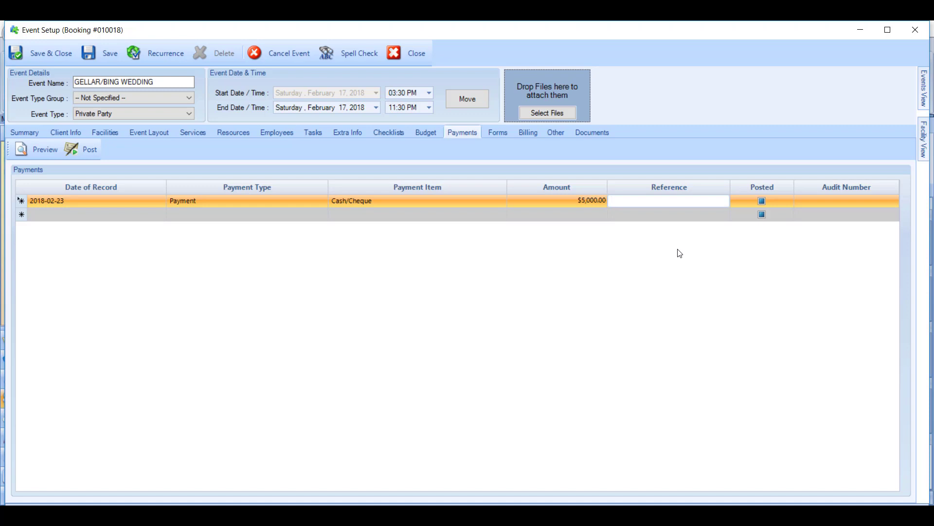
text(12546)
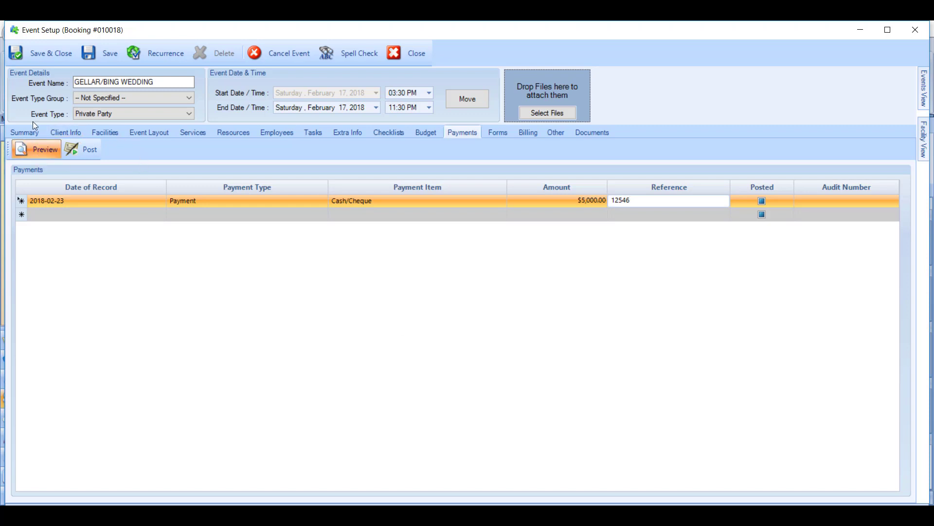
Preview the ledger entries and generate the final posting, audit BQ0008
click(37, 149)
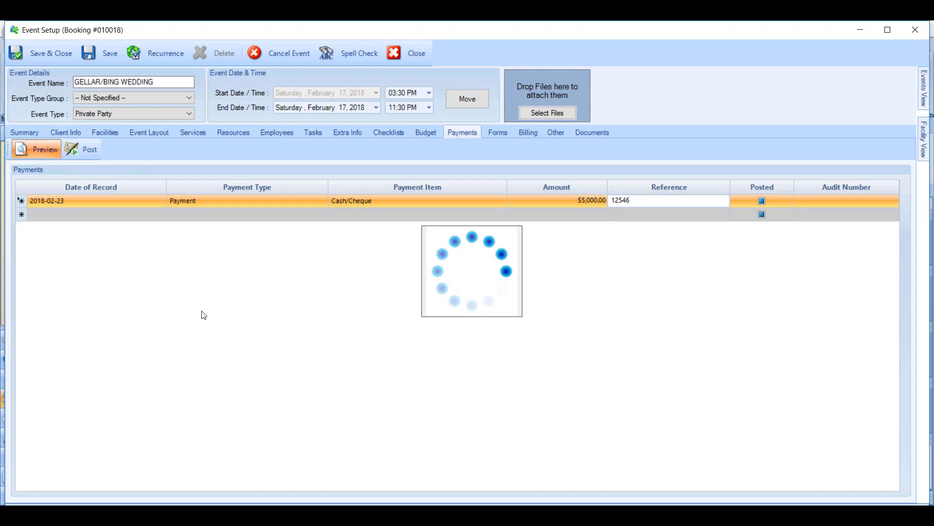
click(35, 148)
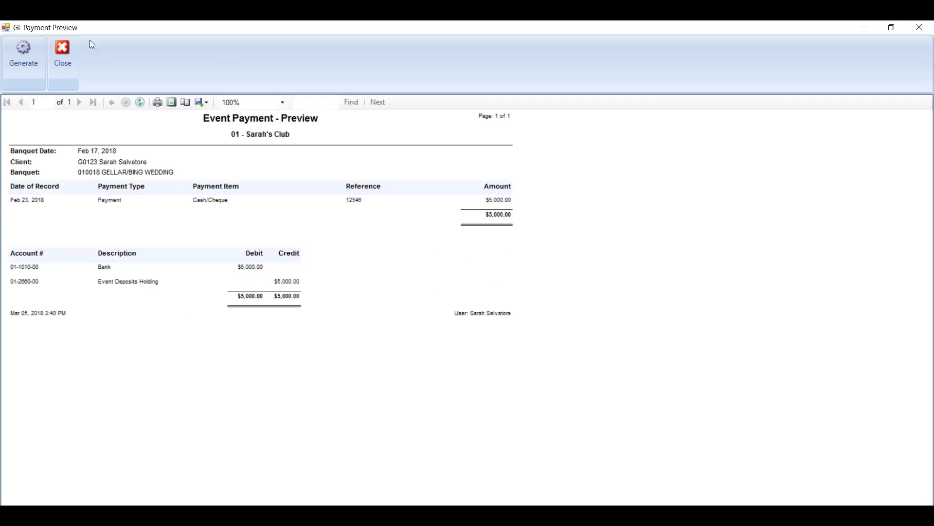
click(24, 53)
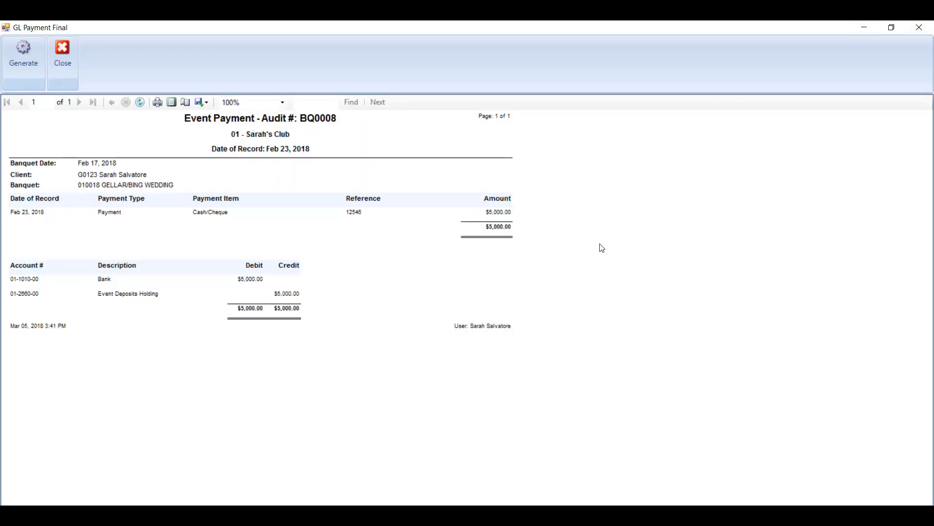
mouse_move(14, 300)
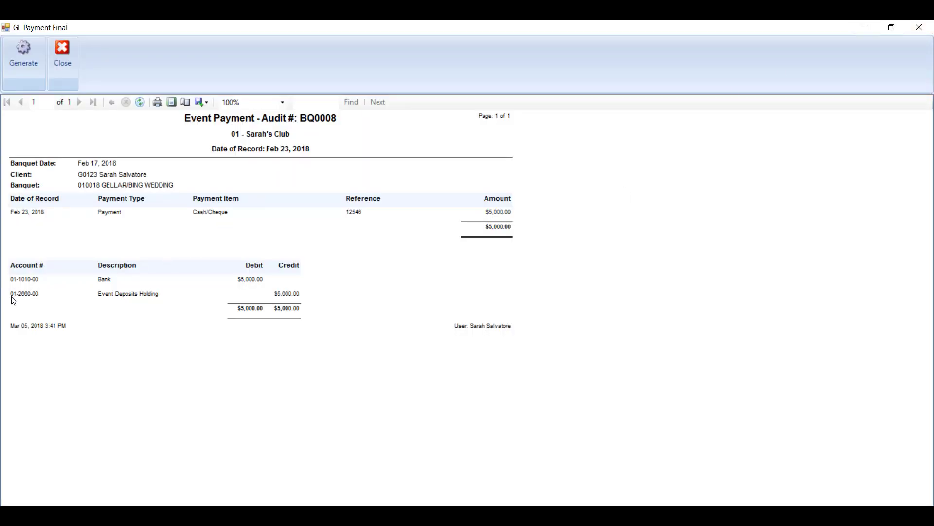
mouse_move(906, 45)
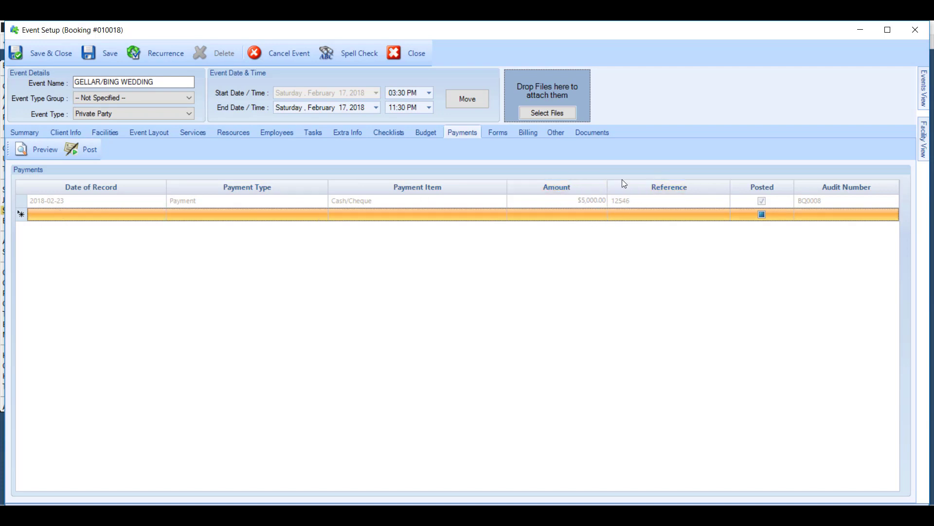
mouse_move(486, 180)
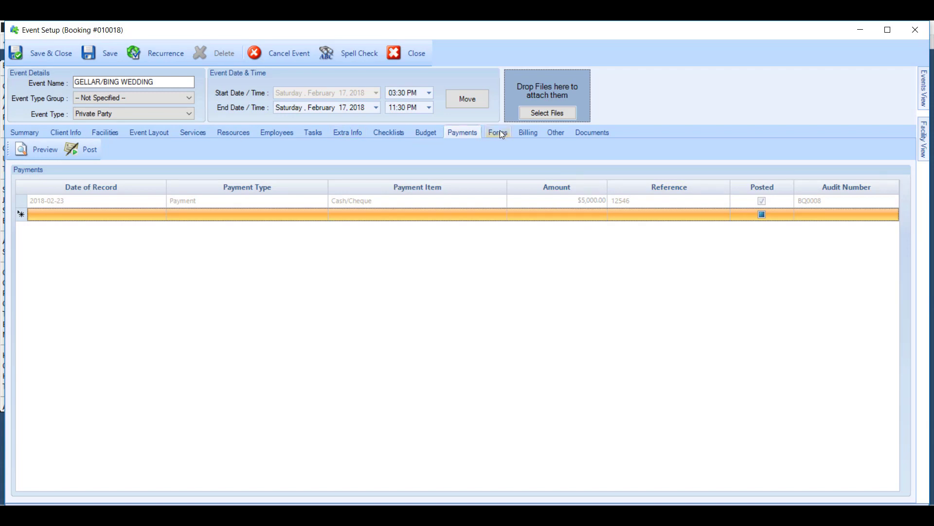
Confirm the Summary's invoice totals show $5,000 received and $44,963.20 due
click(498, 132)
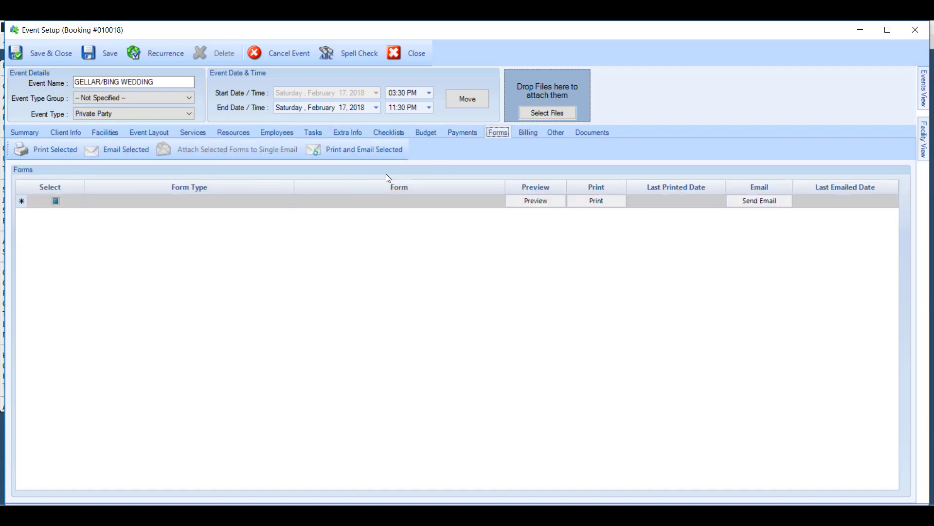
click(24, 133)
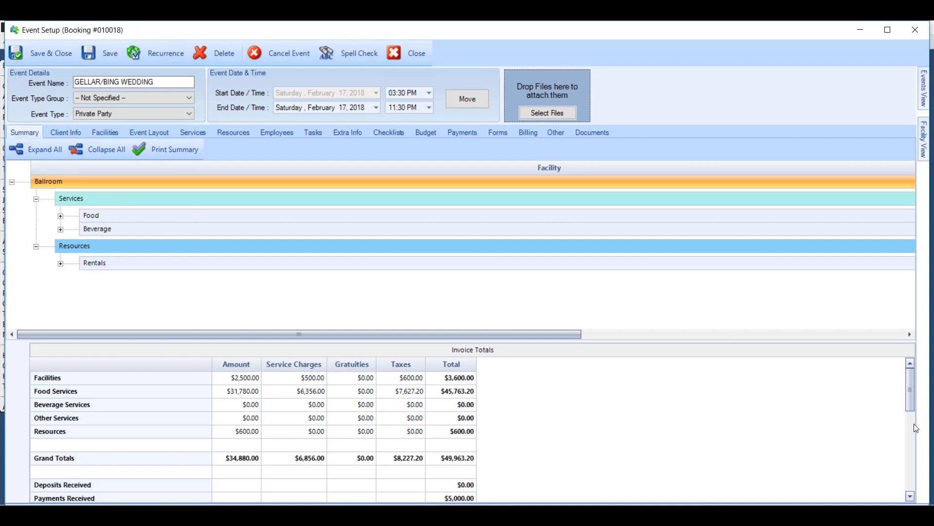
scroll(down, 3)
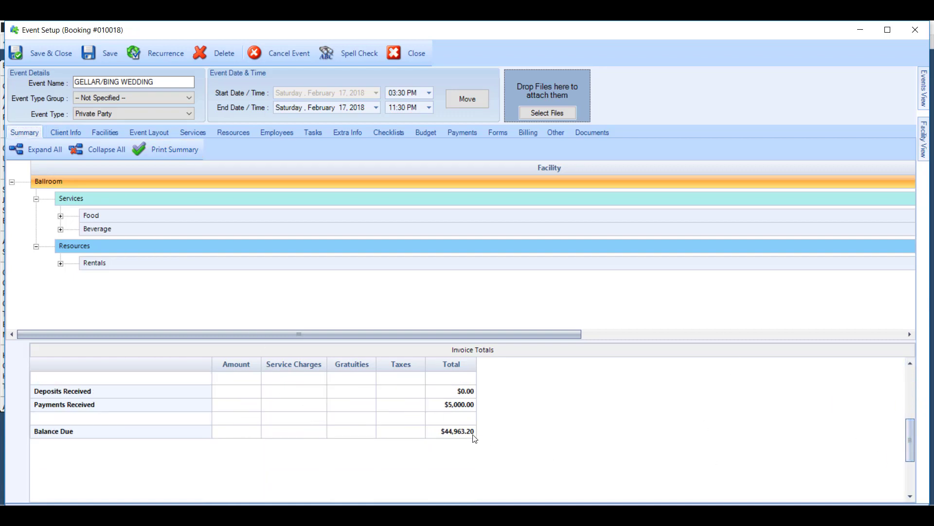
mouse_move(427, 463)
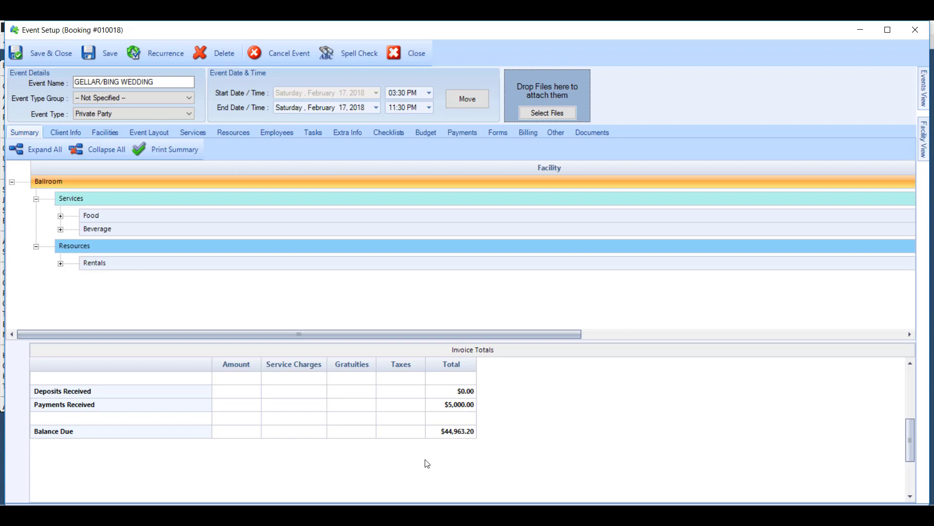
mouse_move(475, 424)
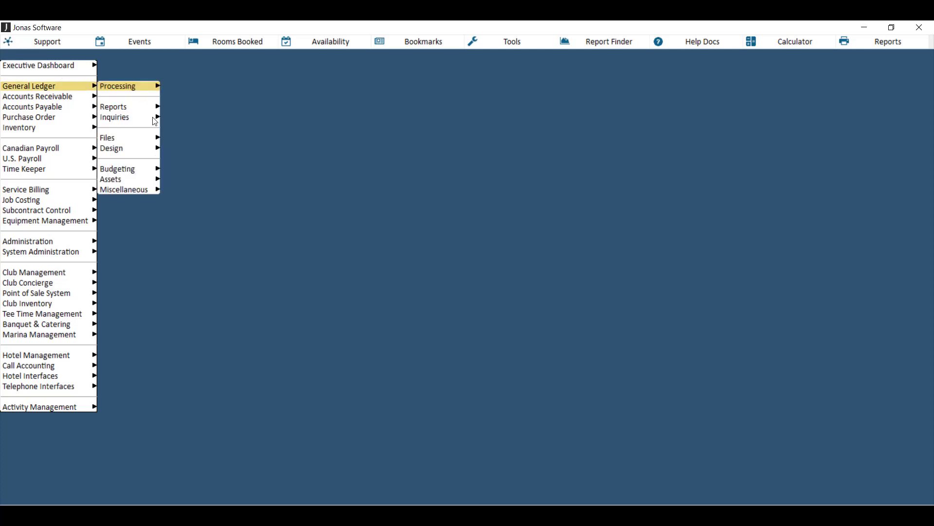
Open G/L Inquiry from General Ledger > Inquiries for company 01 Sarah's Club
click(114, 117)
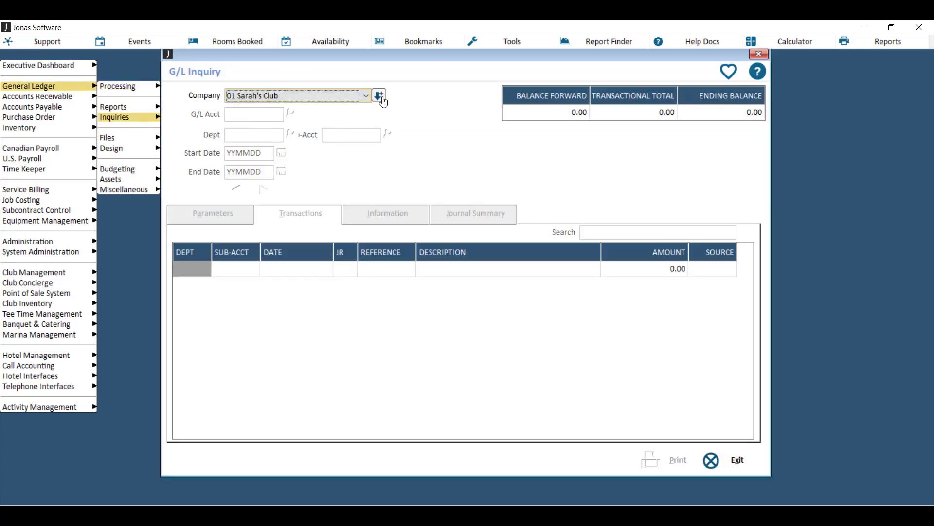